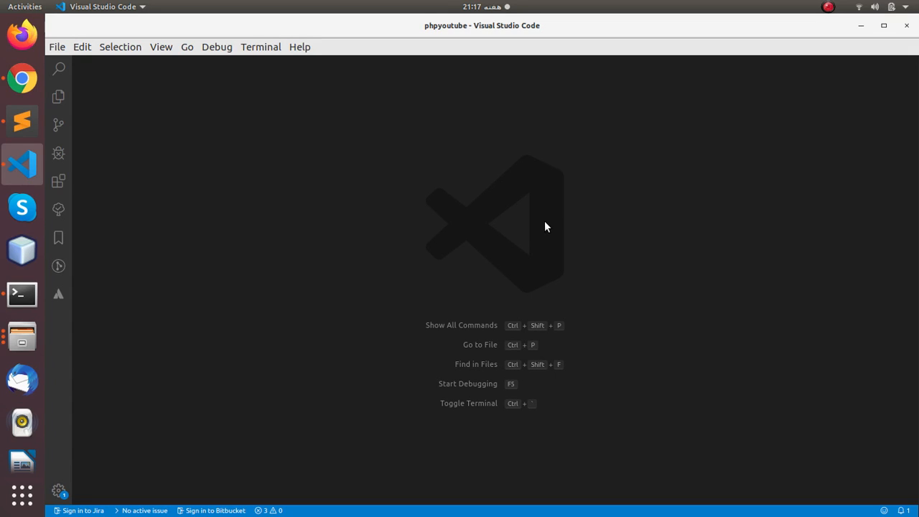
Start a new file with a PHP block setting $name to 'John Doe'
key("ctrl+p")
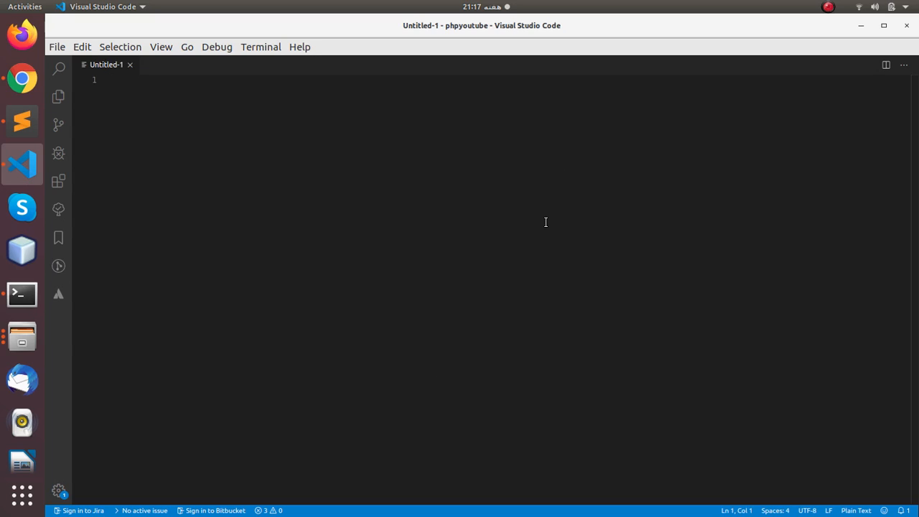
type("<")
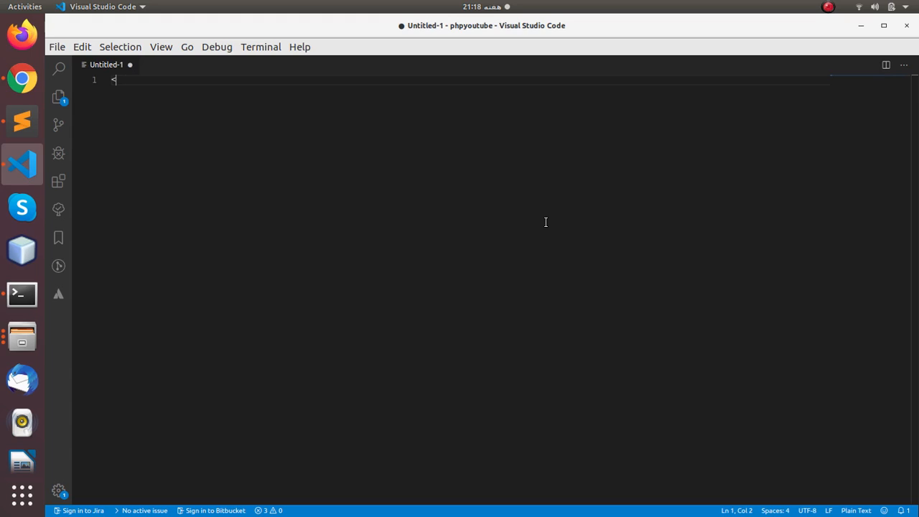
type("?php")
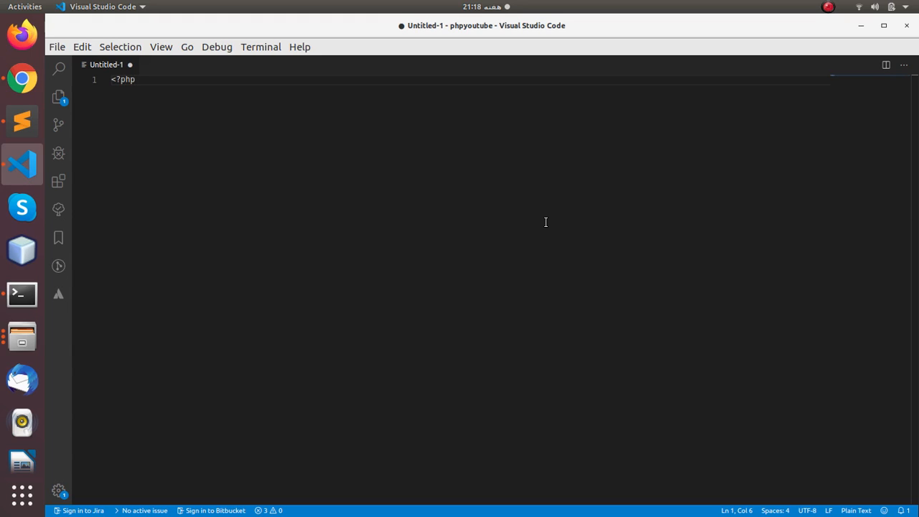
type("e")
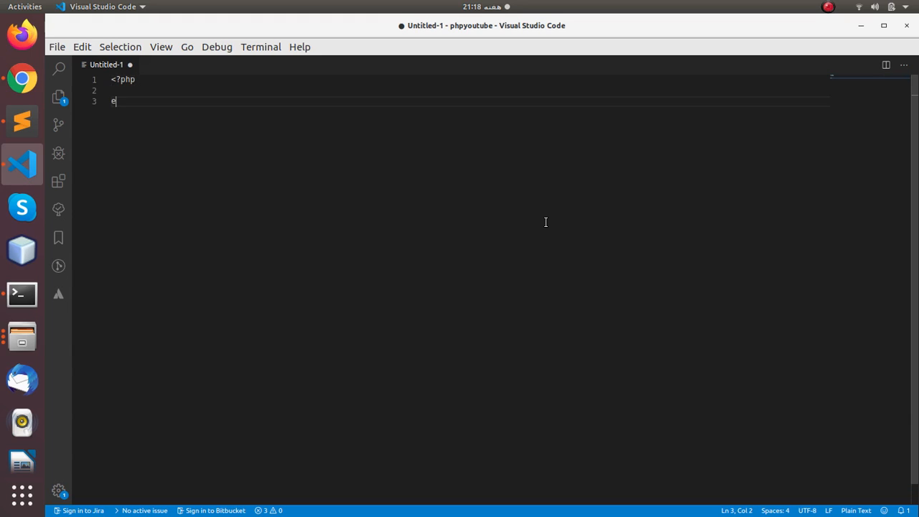
type("$n")
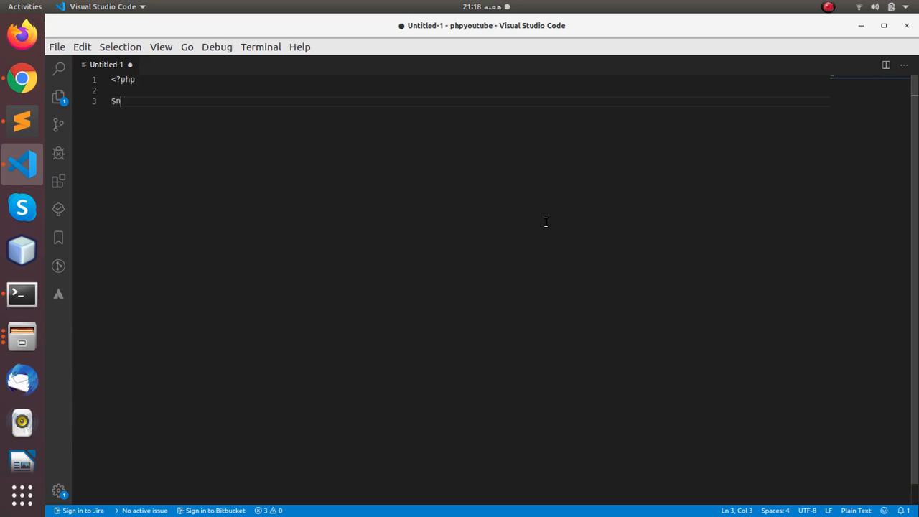
type("ame =")
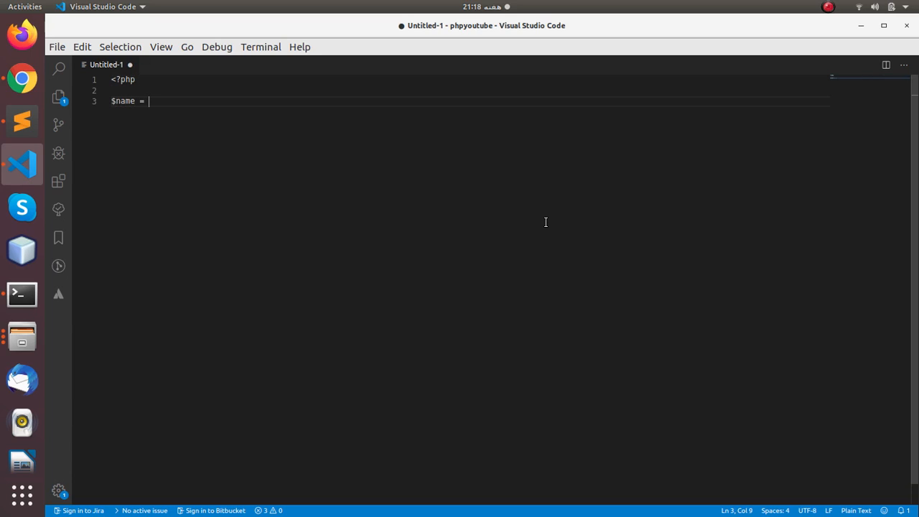
type("'Joh")
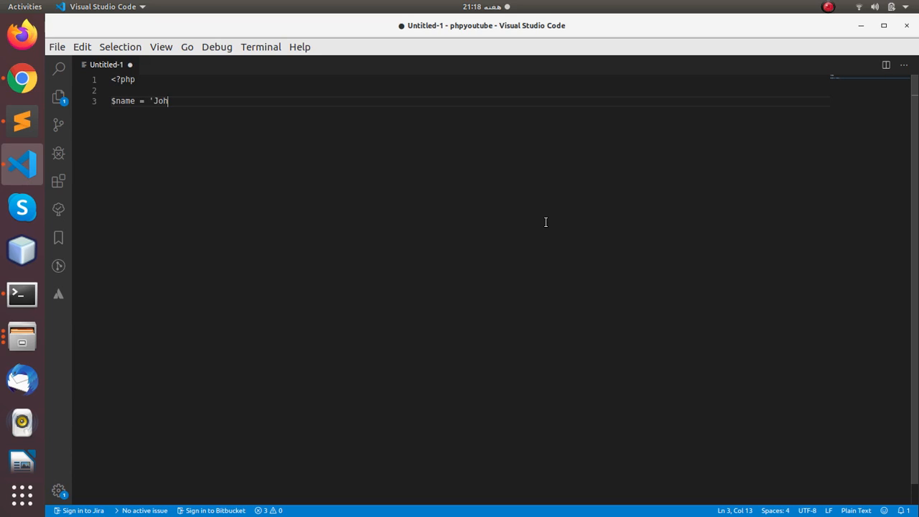
type("n Doe';")
type("$d")
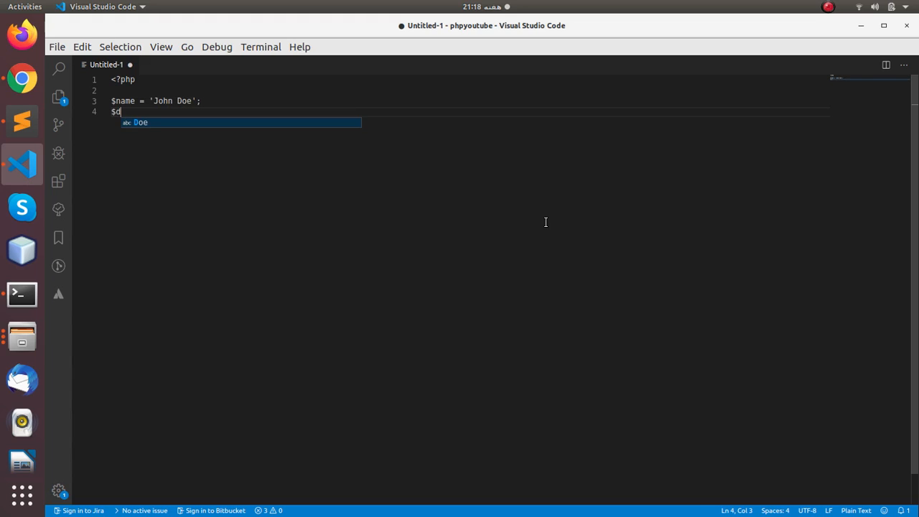
Define $designation as 'Software Engineer' in the PHP block
type("esigna")
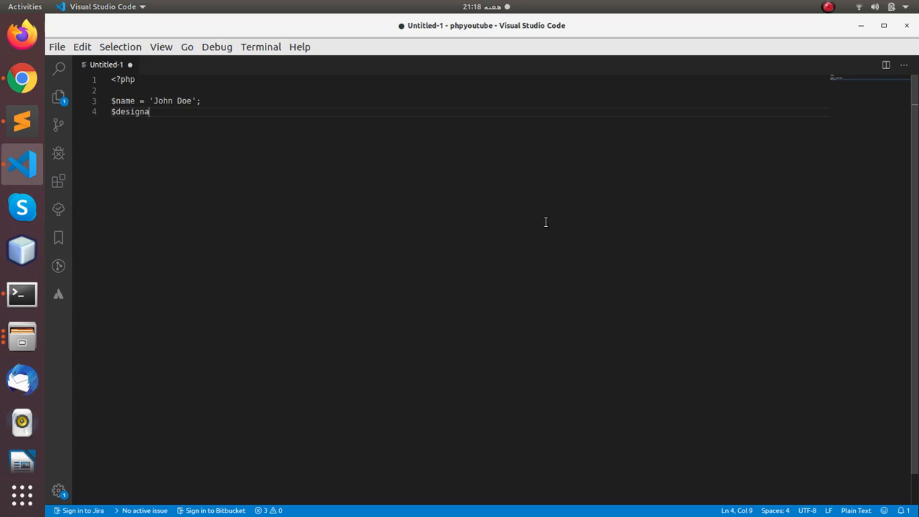
type("tion =")
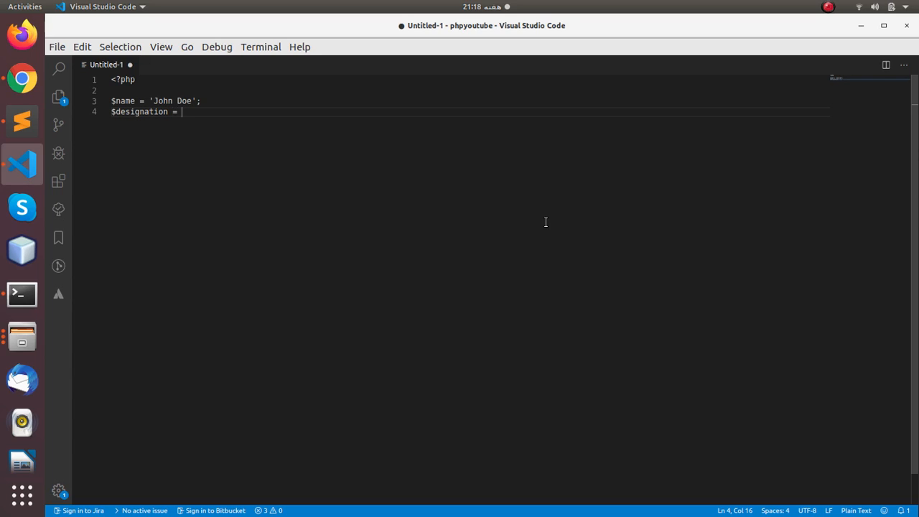
type("'Softw")
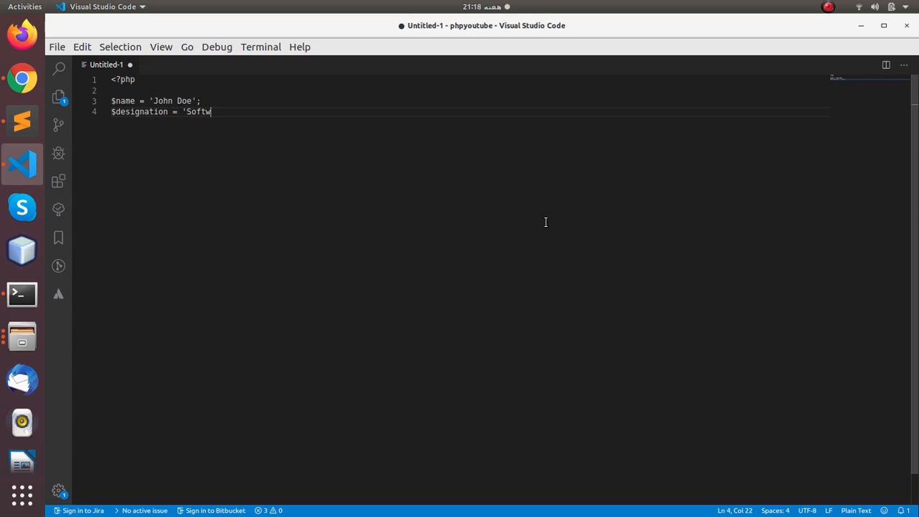
type("are Engineer';")
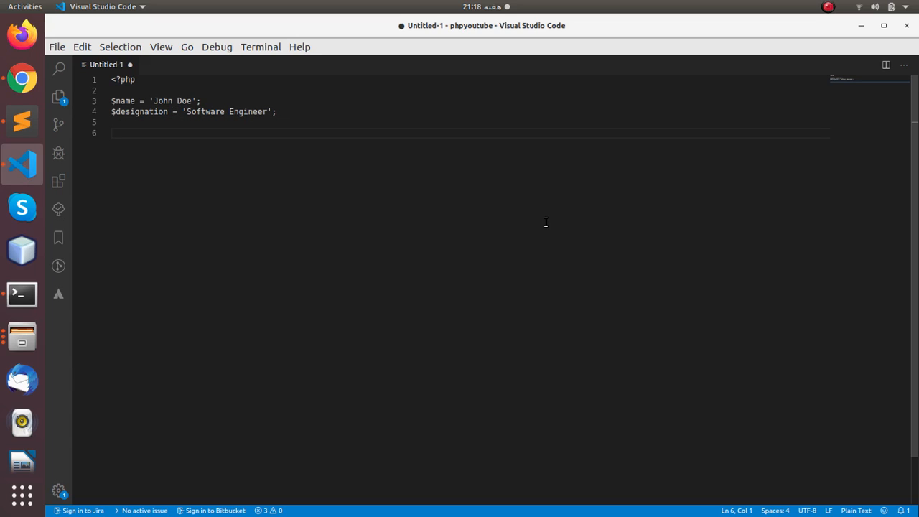
Close the PHP block and add a script section with an empty console.log();
type("?>")
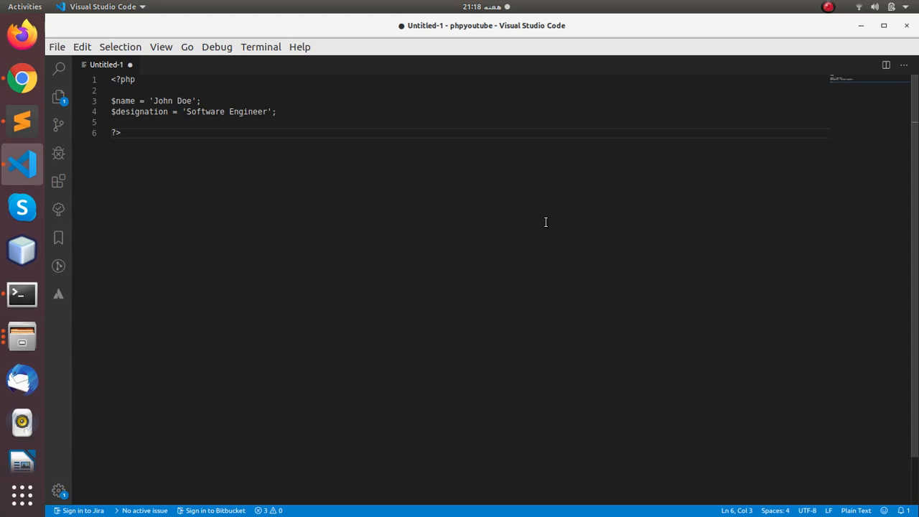
type("<sc")
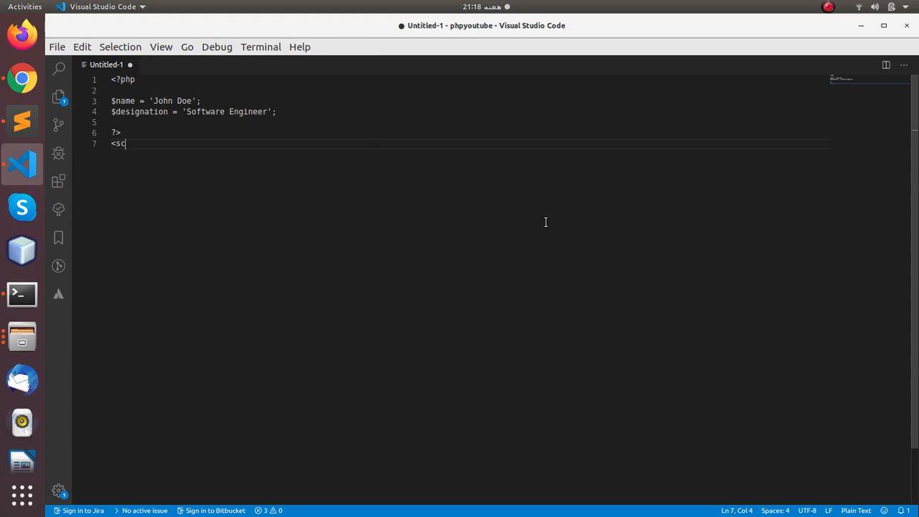
type("ript>")
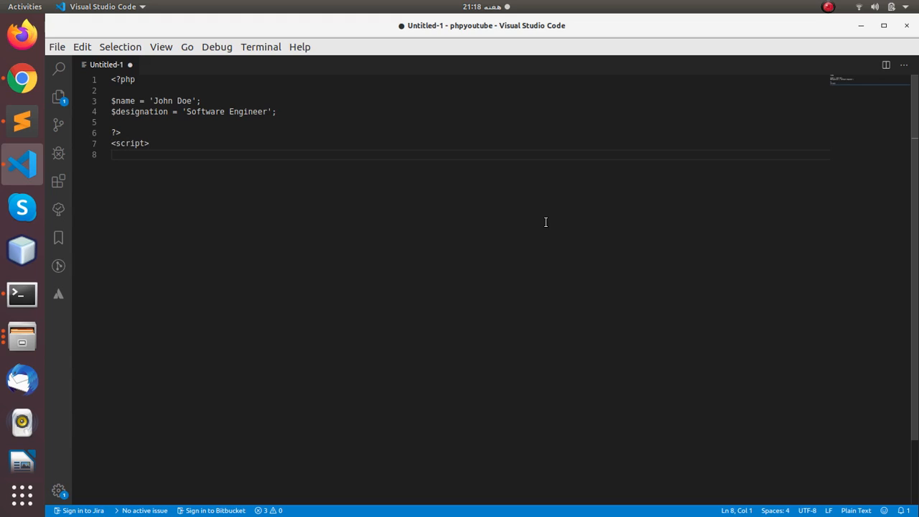
type("<script>")
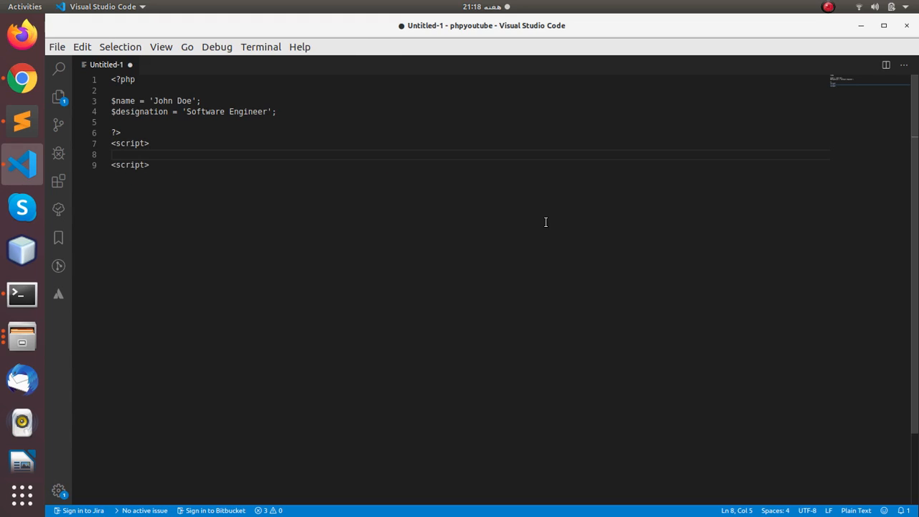
type("console.")
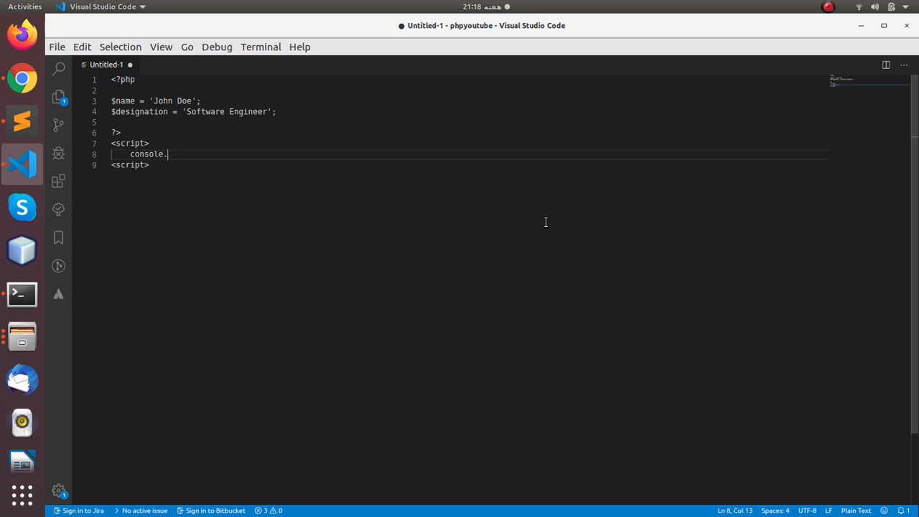
type("log();")
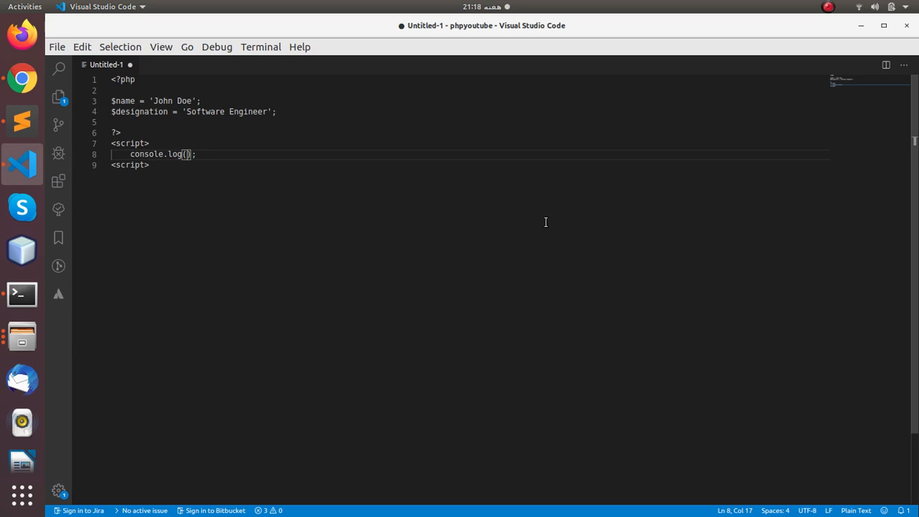
Inside console.log, echo $name, append a space, and begin echoing $designation
type("<?=")
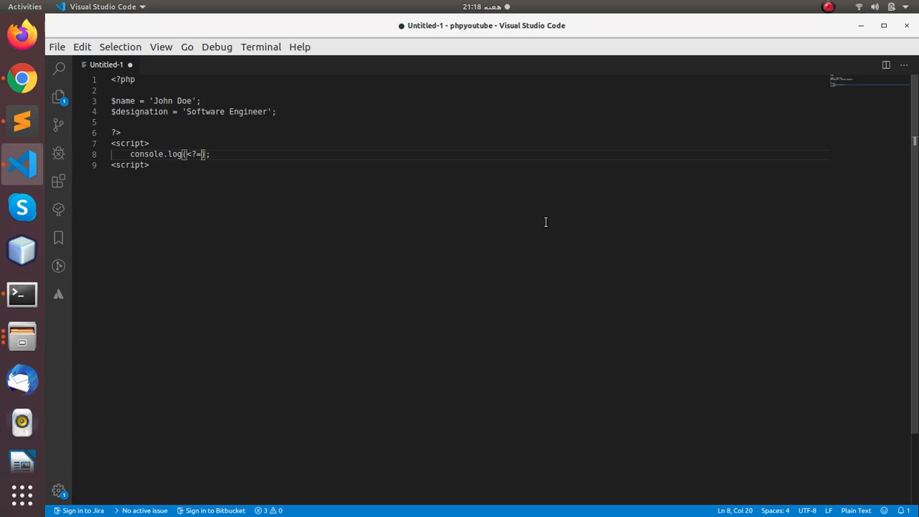
type("$name")
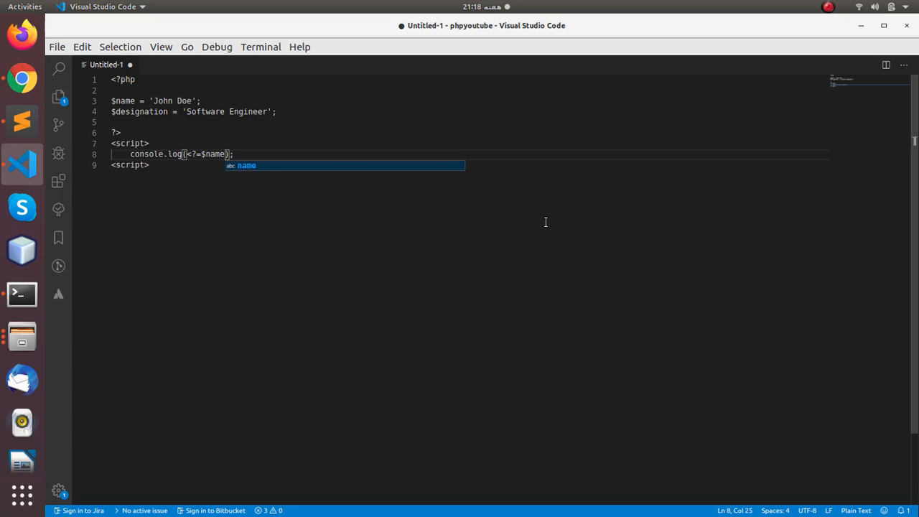
type("?>")
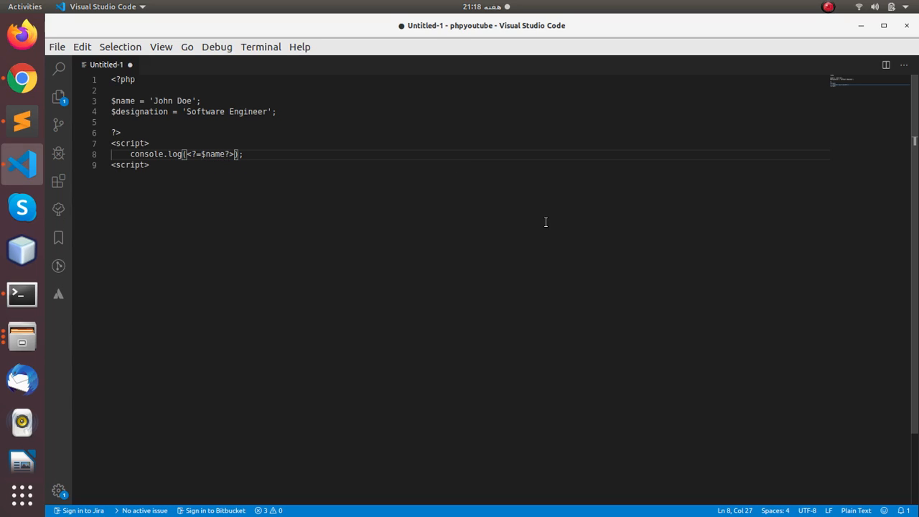
type("+ ' ' +")
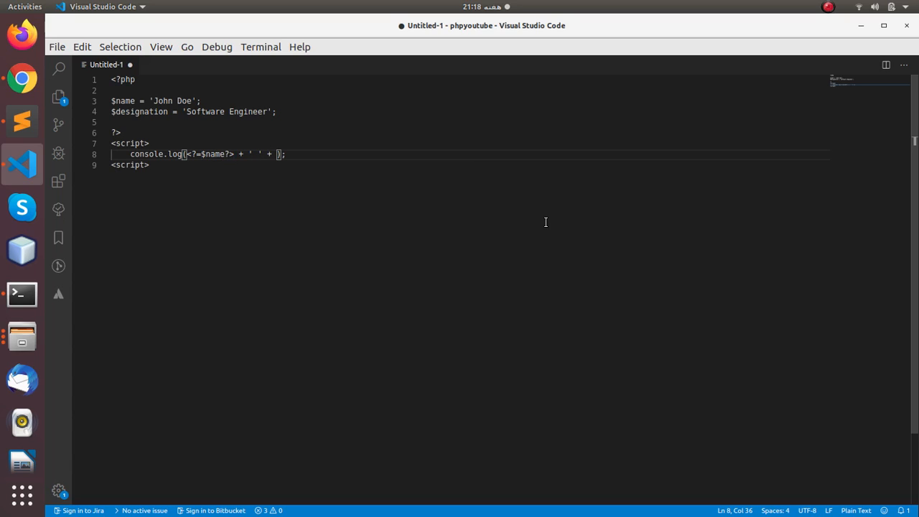
type("<?")
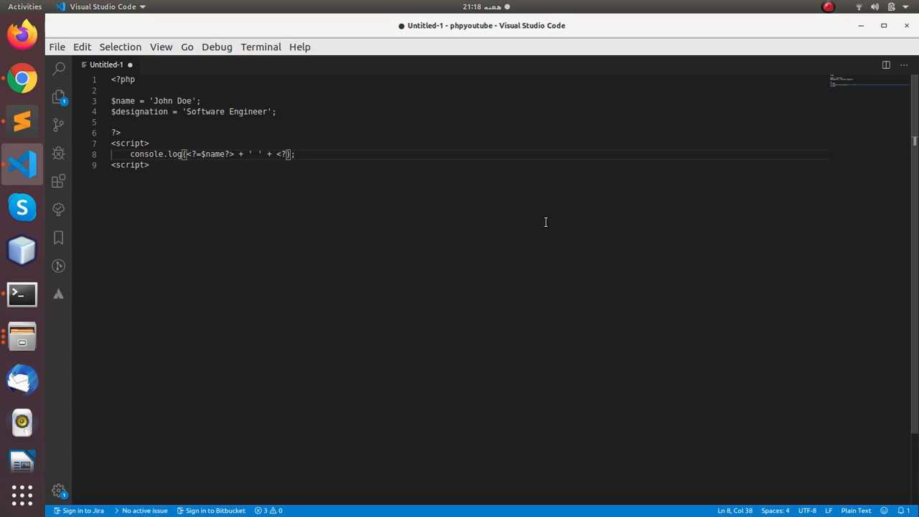
type("=$des")
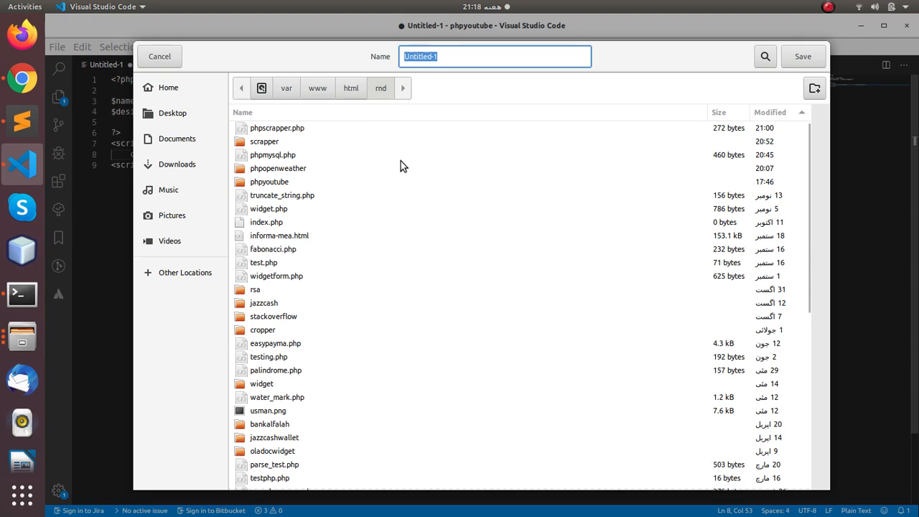
Save the script as phpjavascript.php in /var/www/html/rnd
type("phpja")
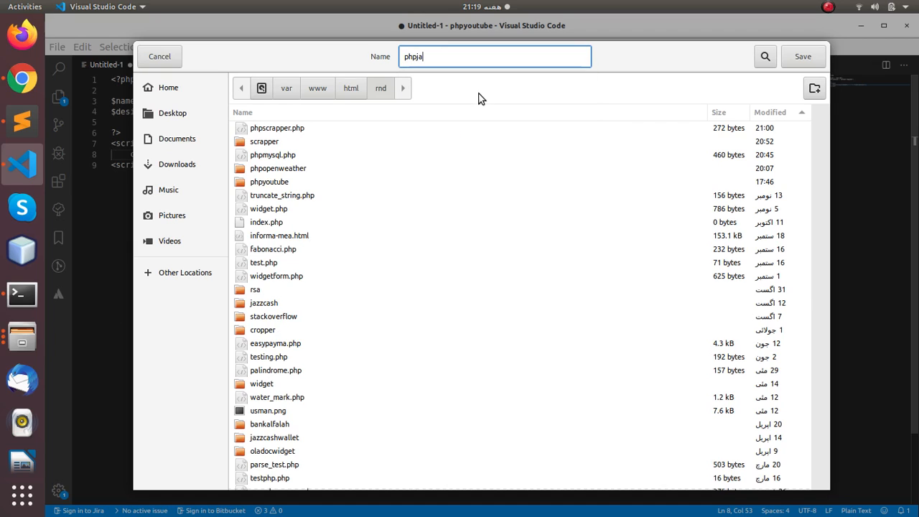
type("vascr")
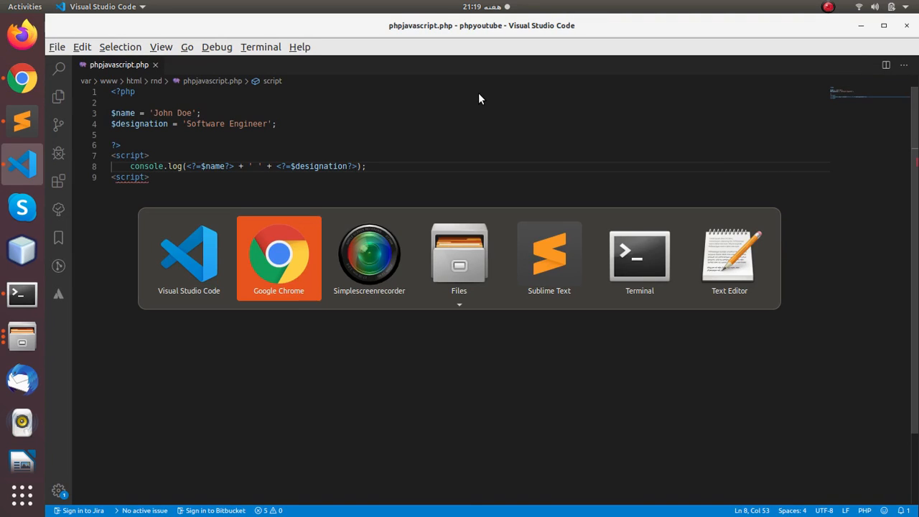
Load localhost/rnd/phpjavascript.php in Chrome with the DevTools Console open
left_click(279, 255)
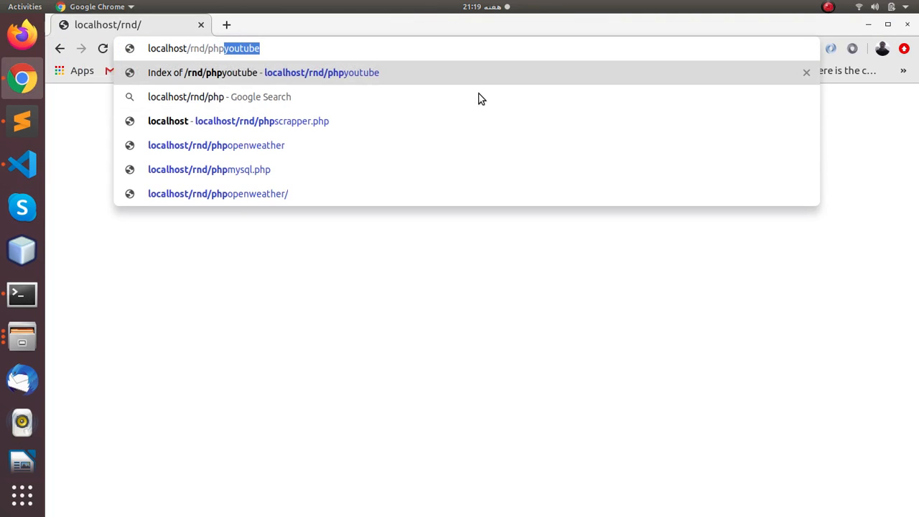
type("ja")
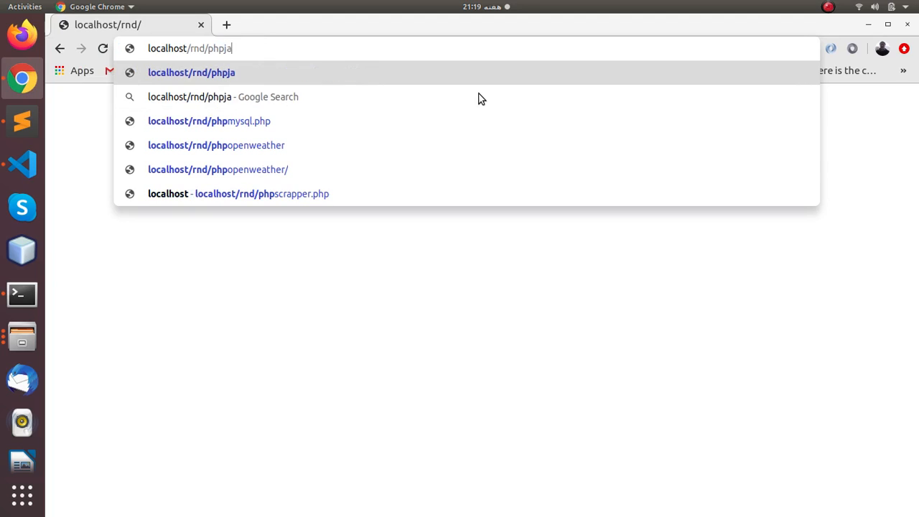
type("vascript.php")
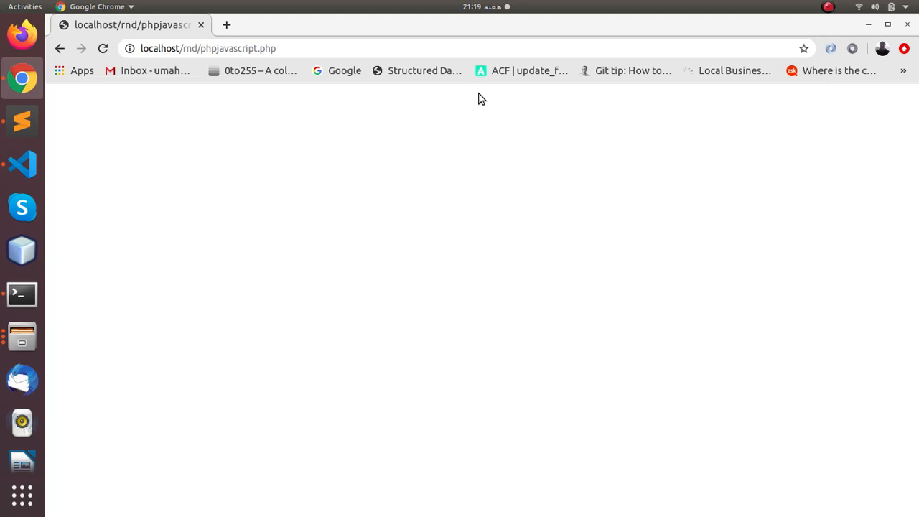
key("F12")
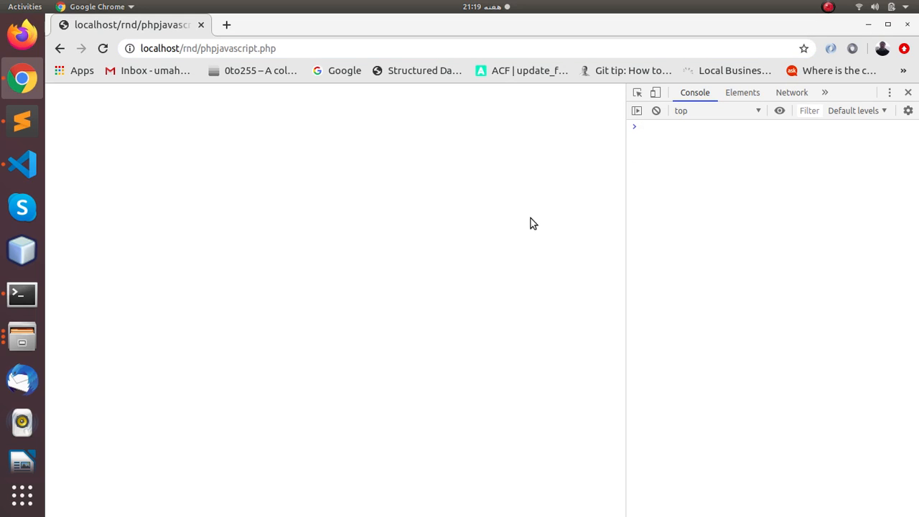
left_click(22, 163)
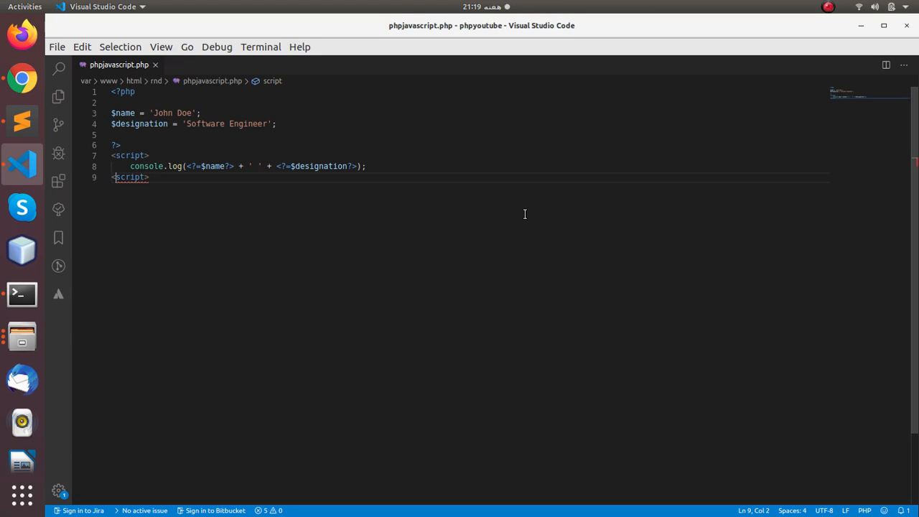
Add the missing slash to make line 9 a proper </script> tag, then save
type("/")
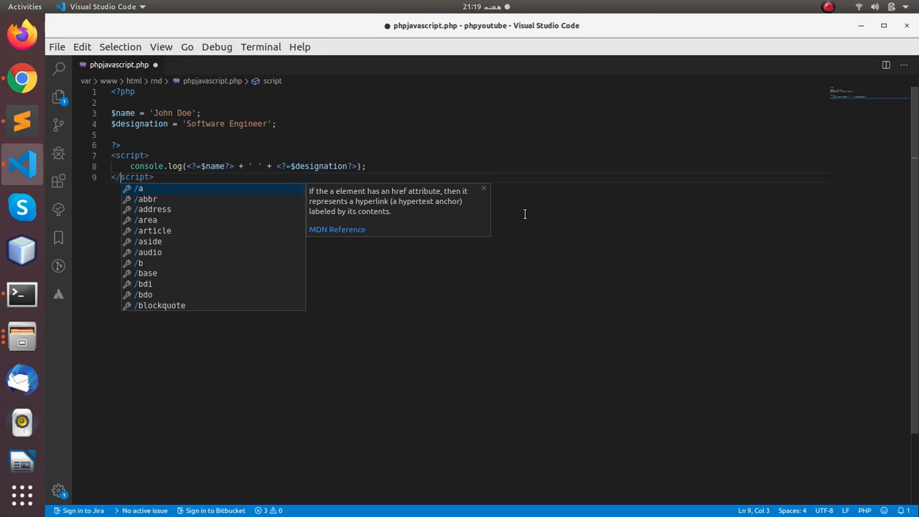
key("Escape")
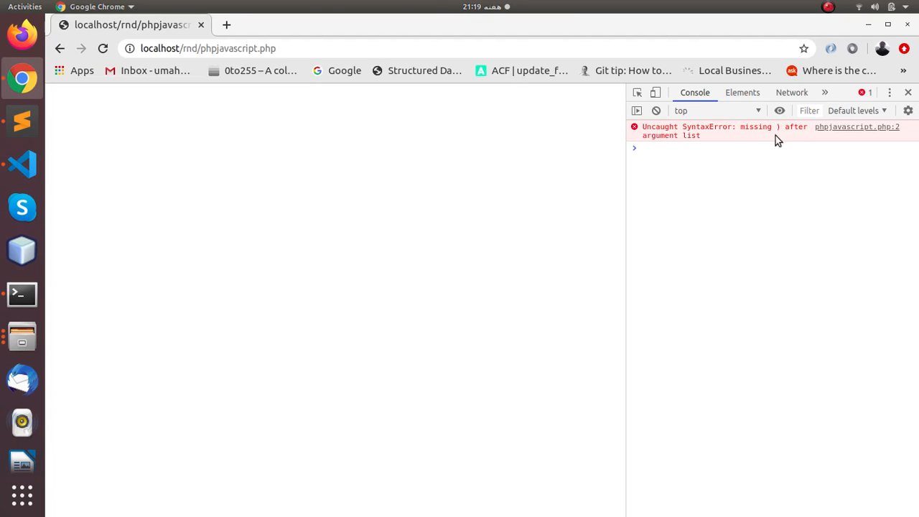
mouse_move(832, 136)
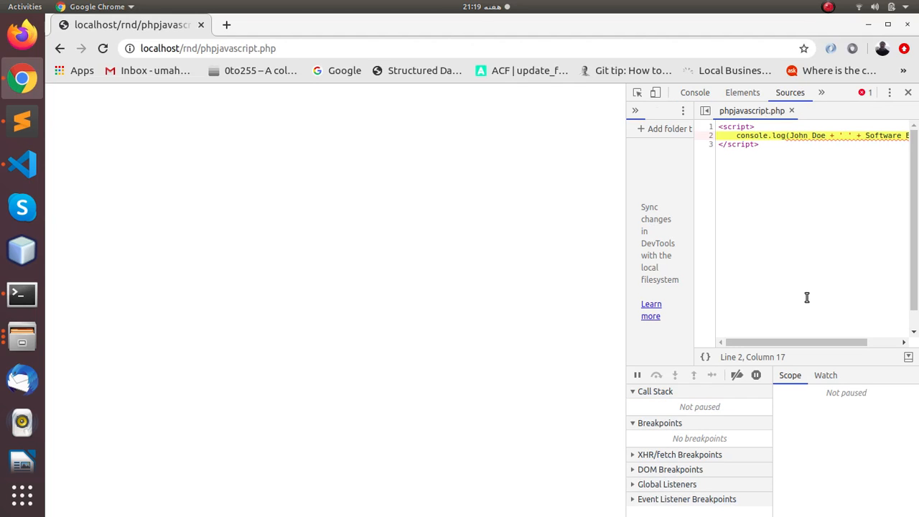
Scroll the Sources view to read the unquoted John Doe and designation output
scroll("right", 3)
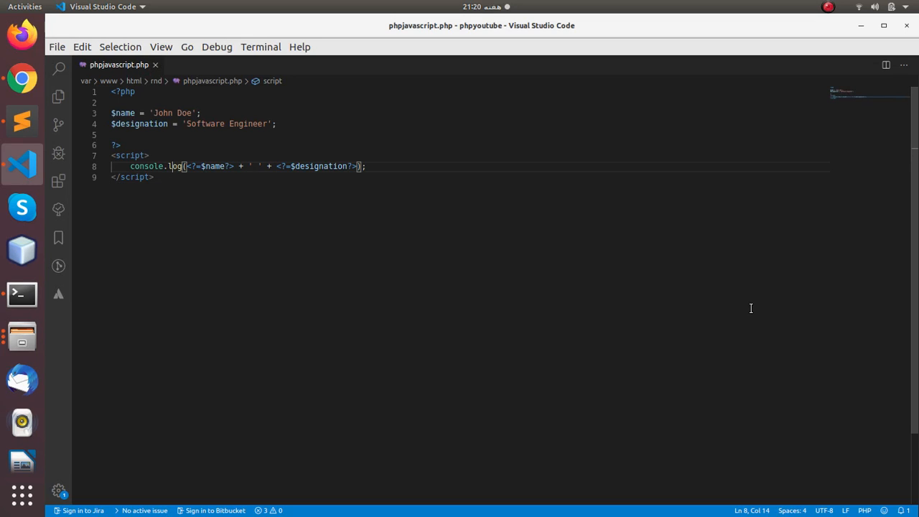
Wrap the <?=$name?> and <?=$designation?> echoes in double quotes and save
type("\"")
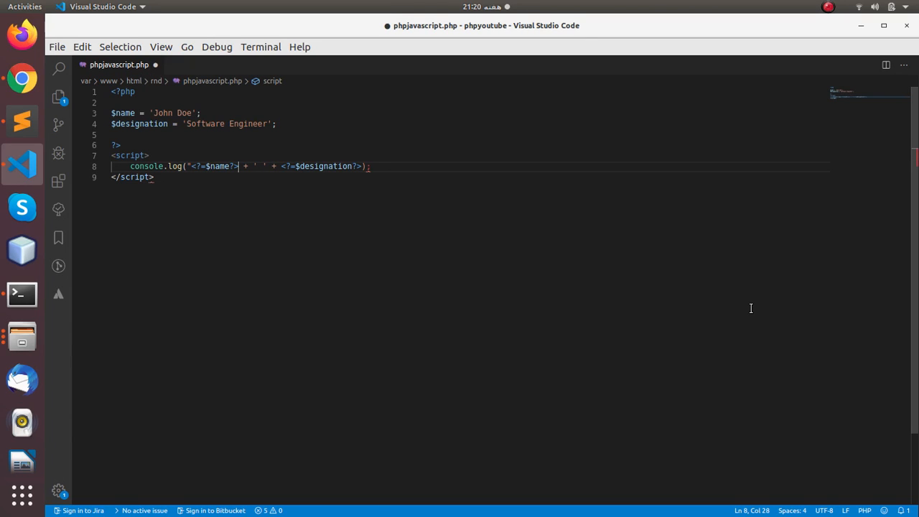
type("\"")
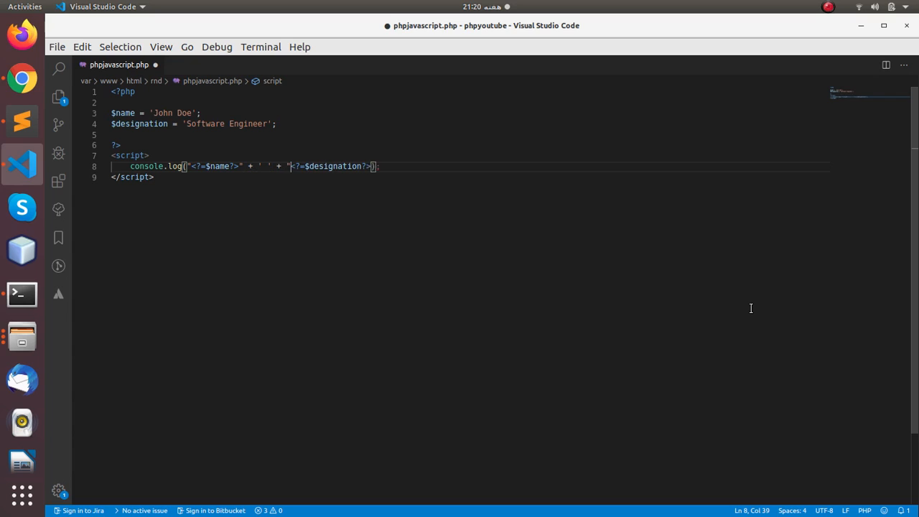
type("\"")
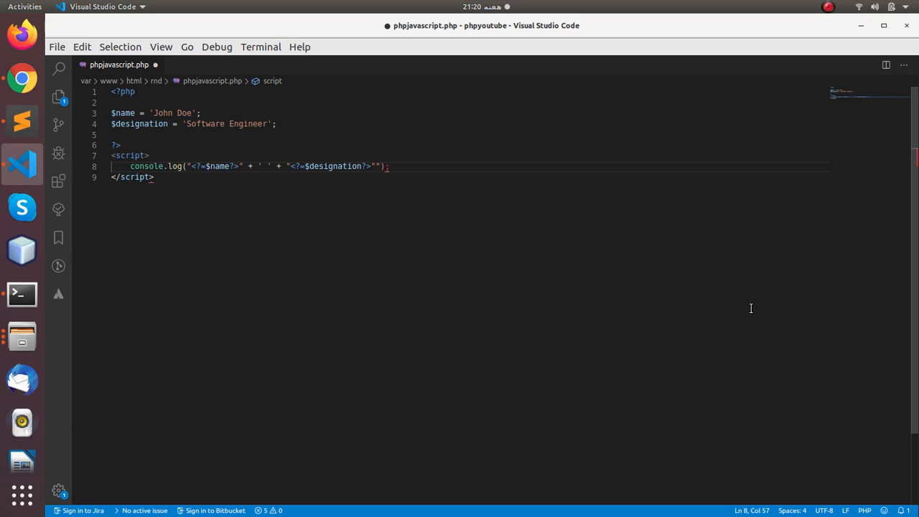
key("ctrl+s")
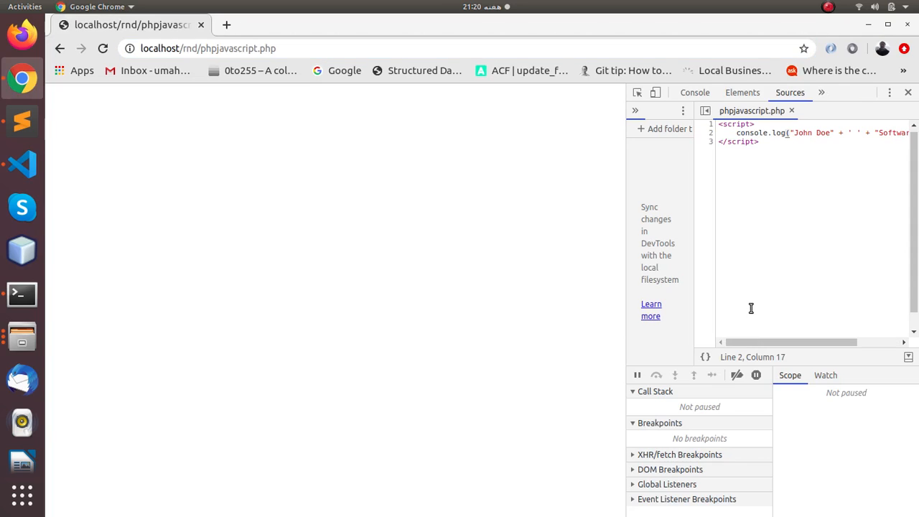
Reload the page in Chrome to confirm "John Doe" appears quoted
left_click(693, 92)
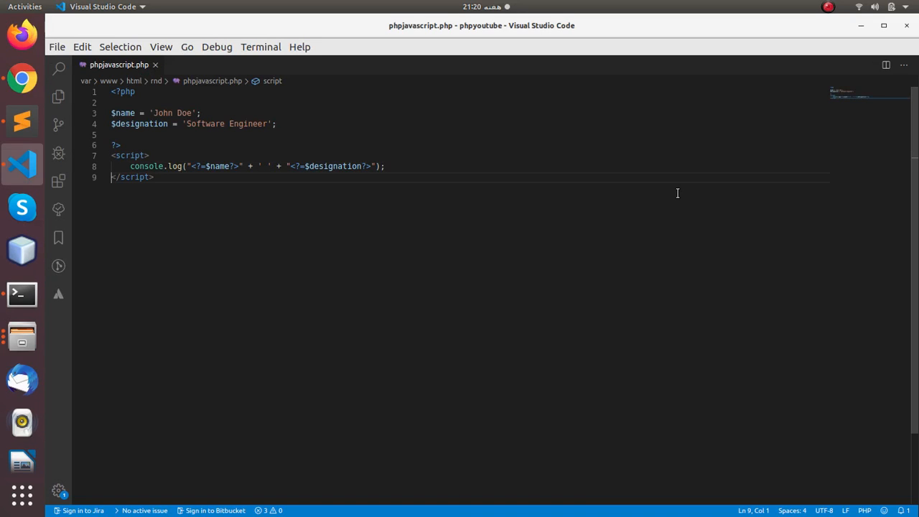
Add an alert() call containing the name and designation message
key("Enter")
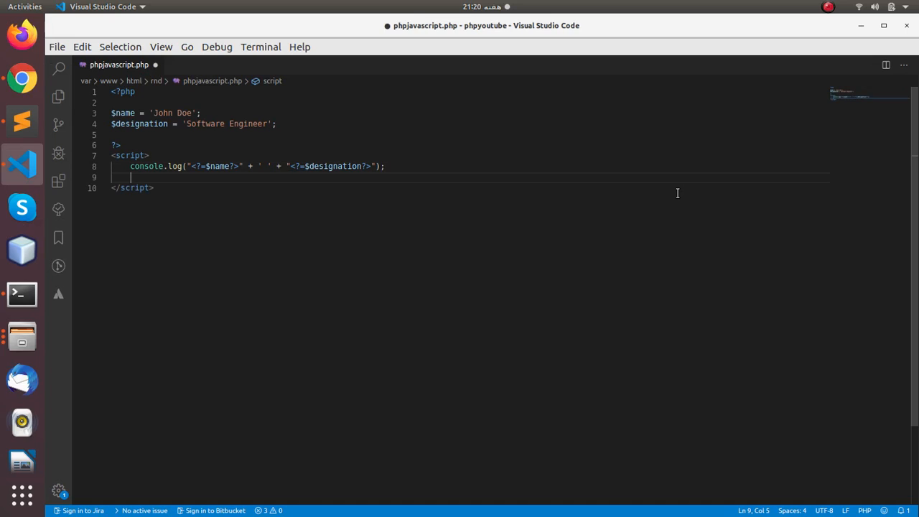
type("alert();")
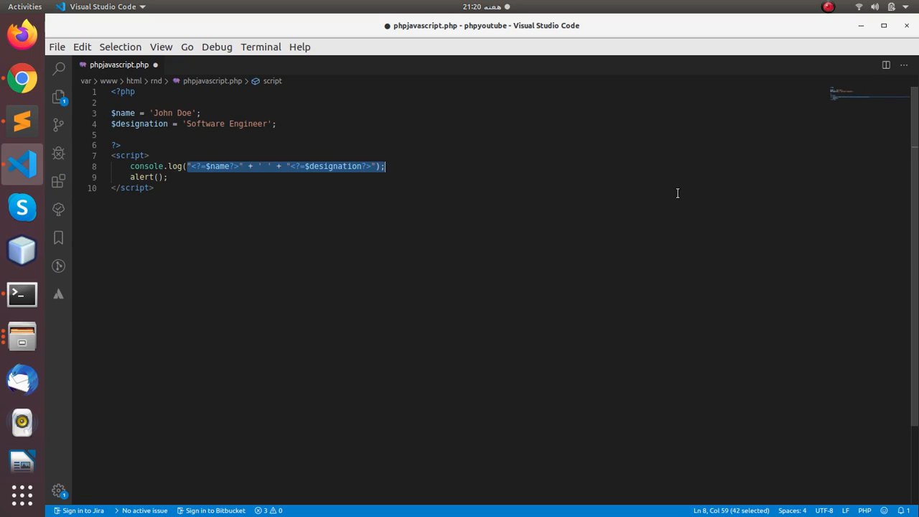
left_click(162, 177)
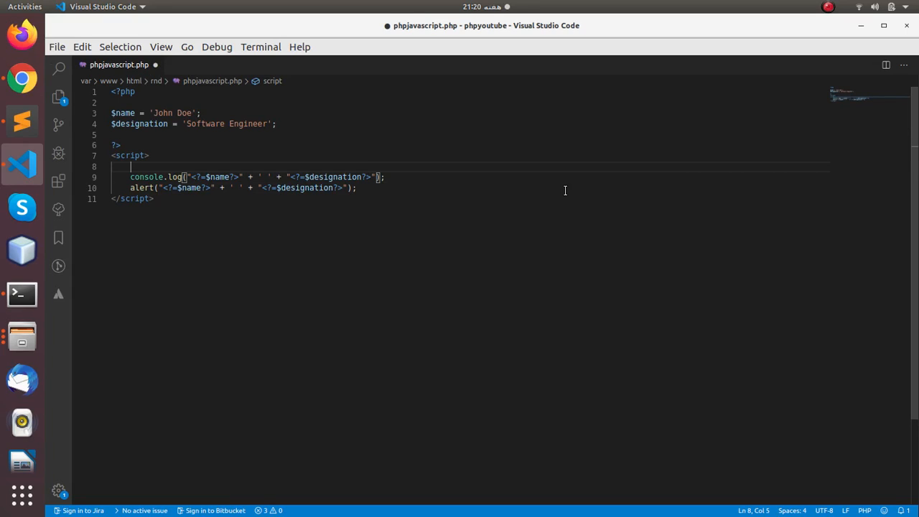
Declare var name_and_designation = "<?=$name?>" + ' ' + "<?=$designation?>";
type("var")
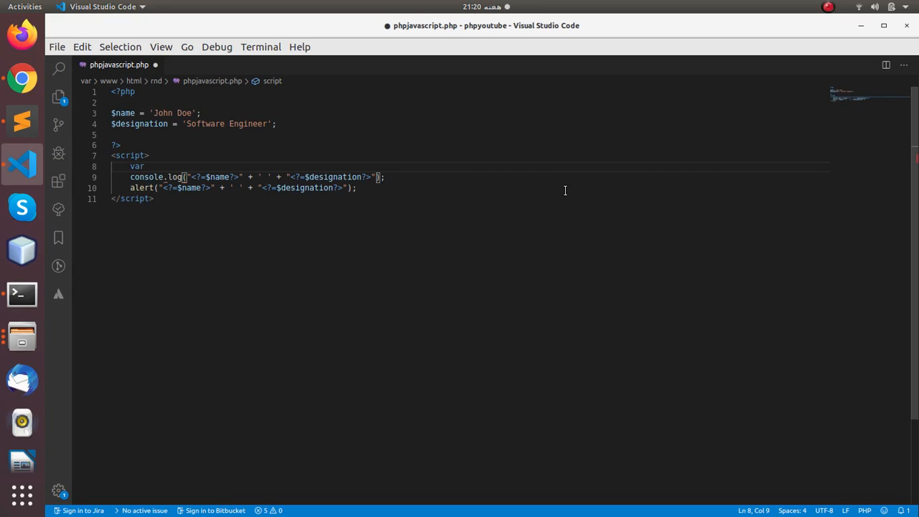
type("name_and")
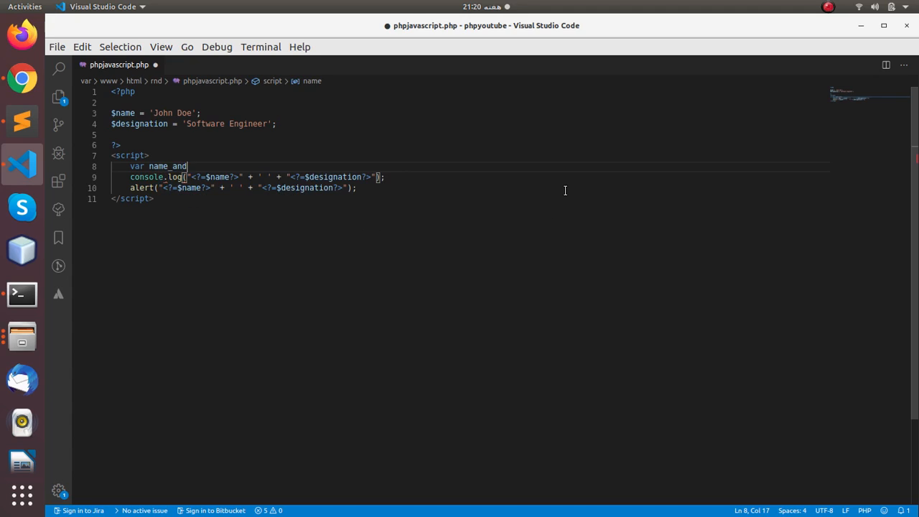
type("_e")
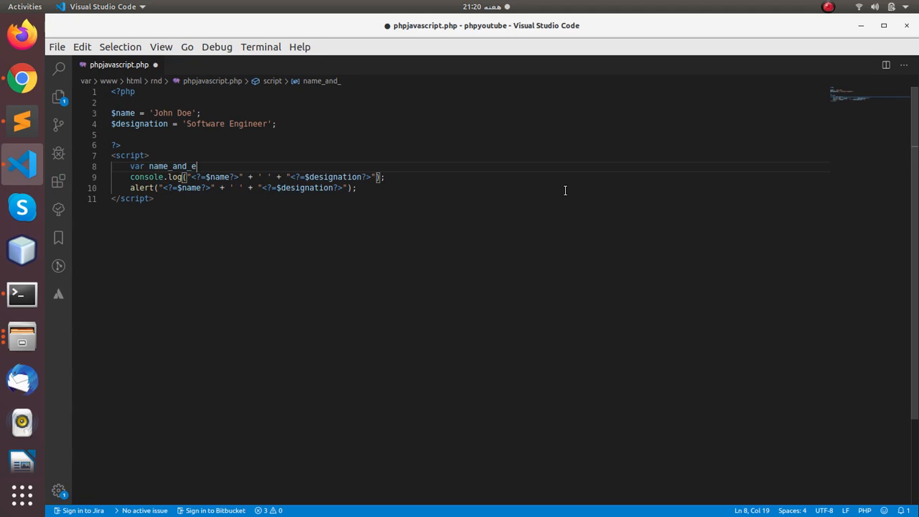
type("designation =")
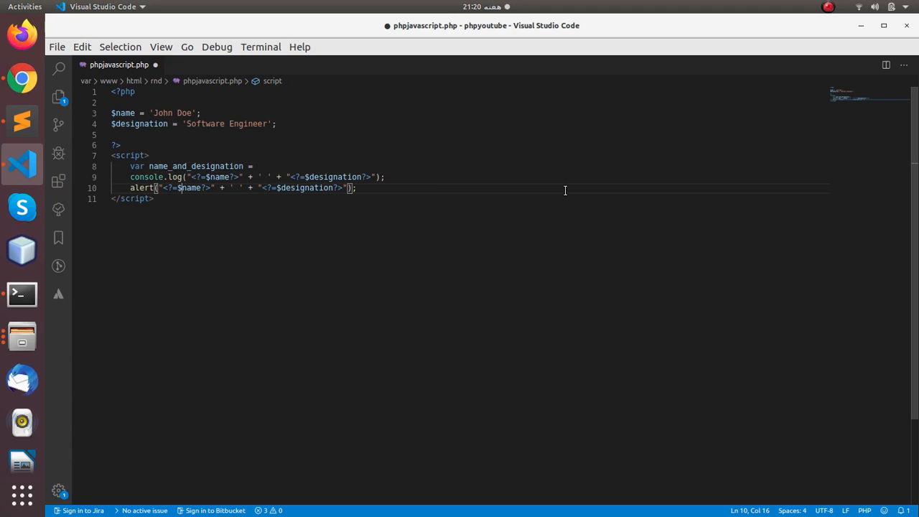
left_click_drag(160, 188, 244, 188)
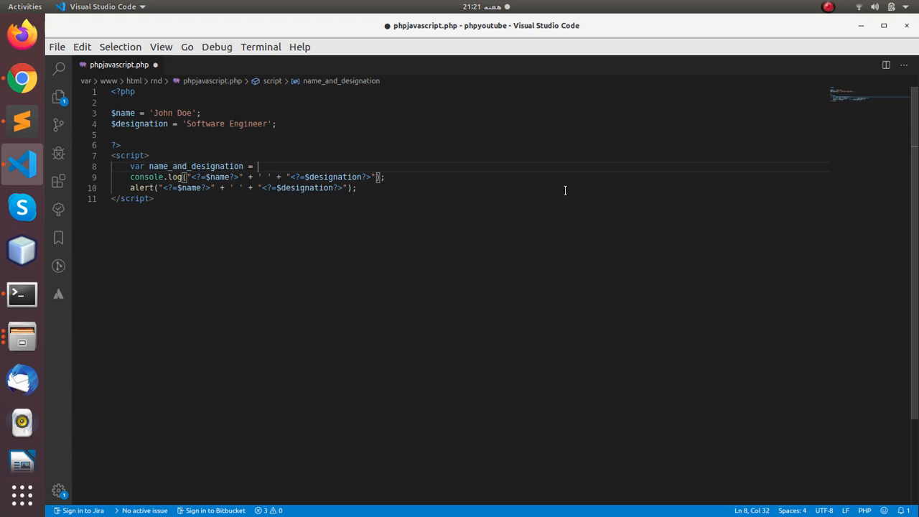
type("\"<?=$name?>\" + ' ' + \"<?=$designation?>\";")
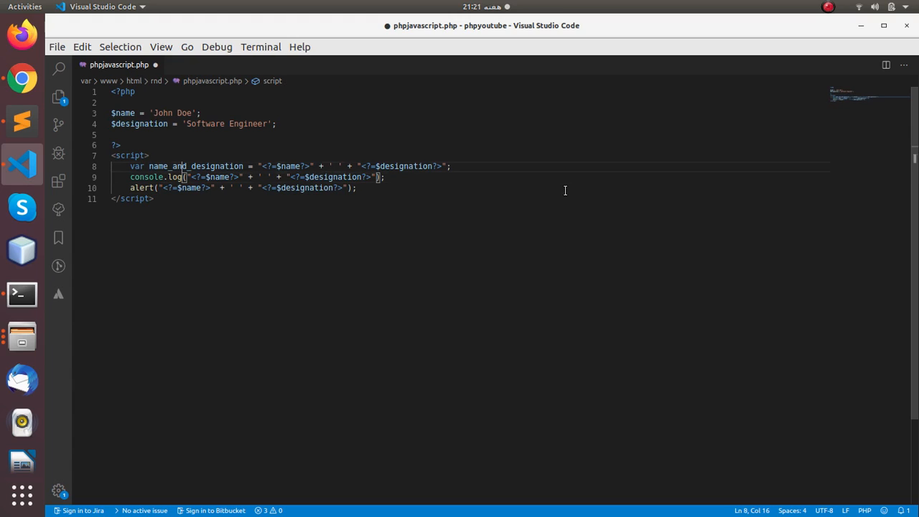
Pass name_and_designation to alert and console.log, dismissing the test alert
left_click(243, 177)
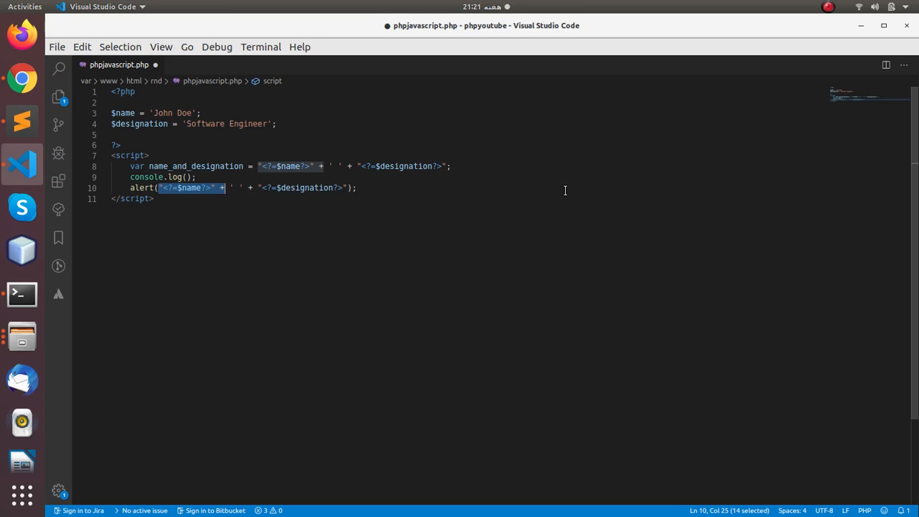
key("Delete")
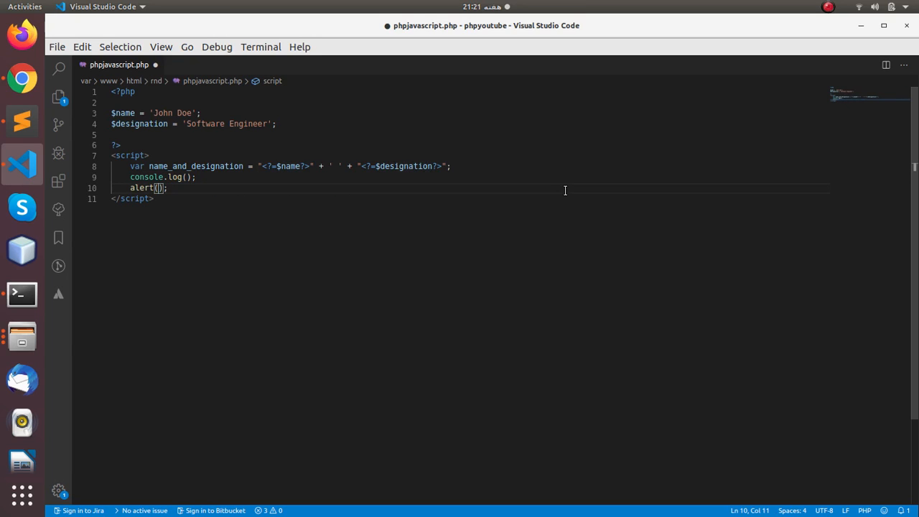
type("name_and_designation")
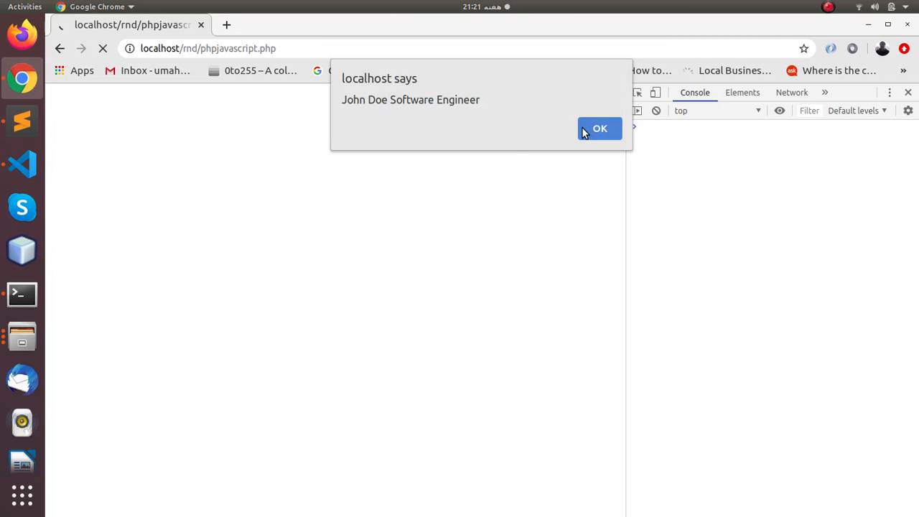
left_click(599, 128)
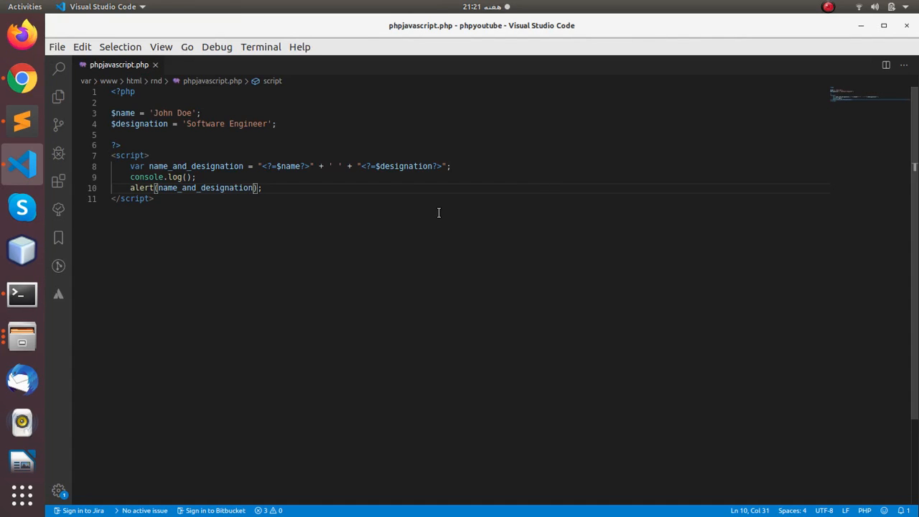
type("name_and_designation")
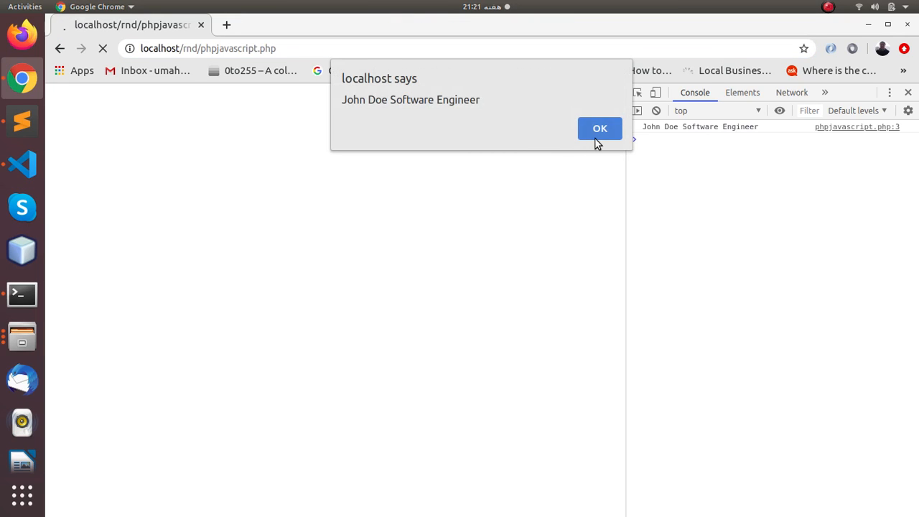
Dismiss the 'John Doe Software Engineer' alert and check the Console output
left_click(599, 127)
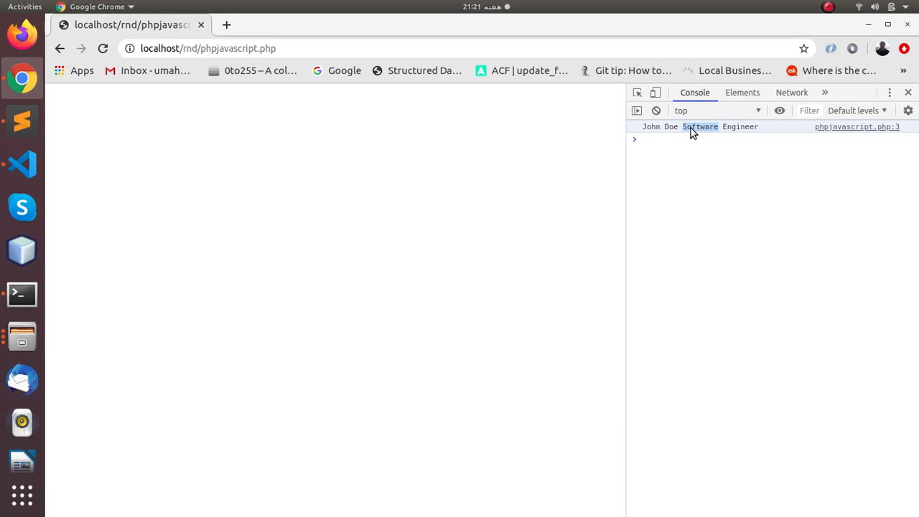
mouse_move(546, 162)
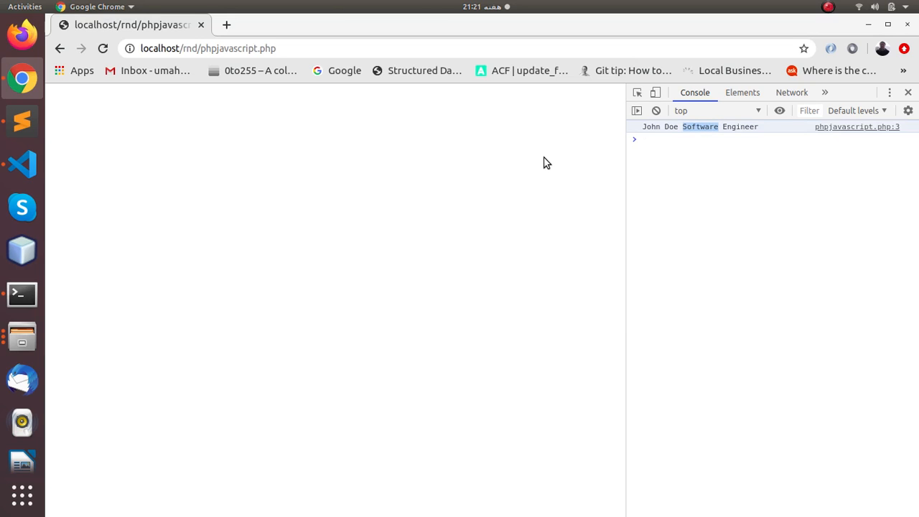
left_click(22, 164)
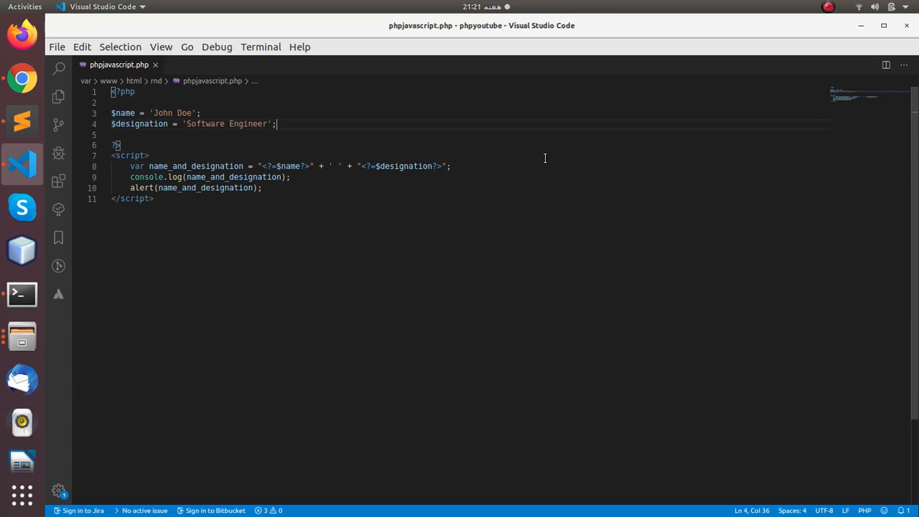
double_click(122, 112)
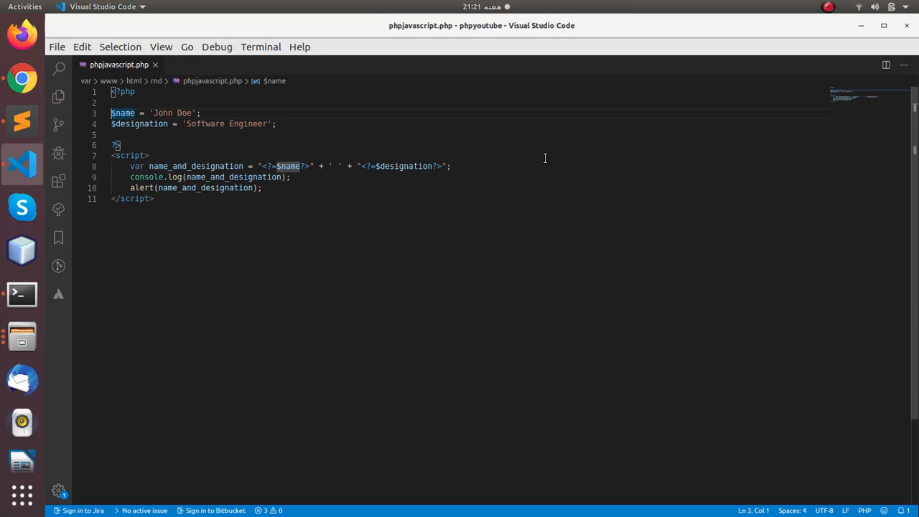